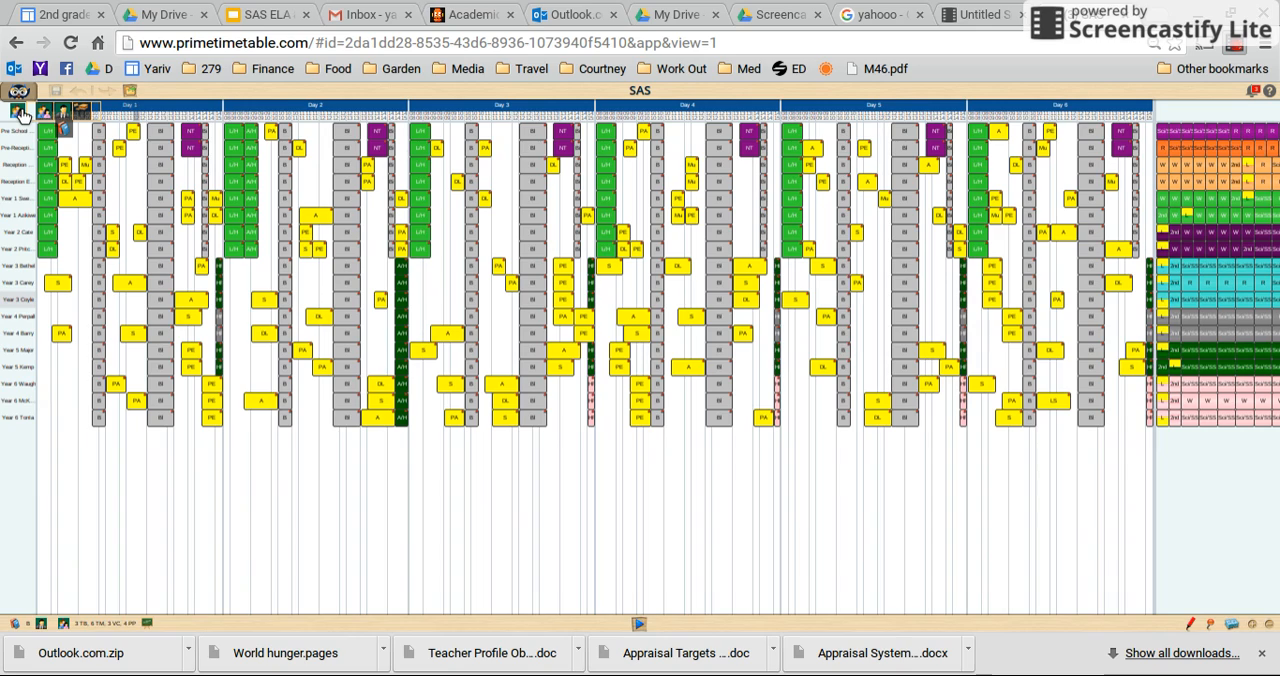
click(62, 112)
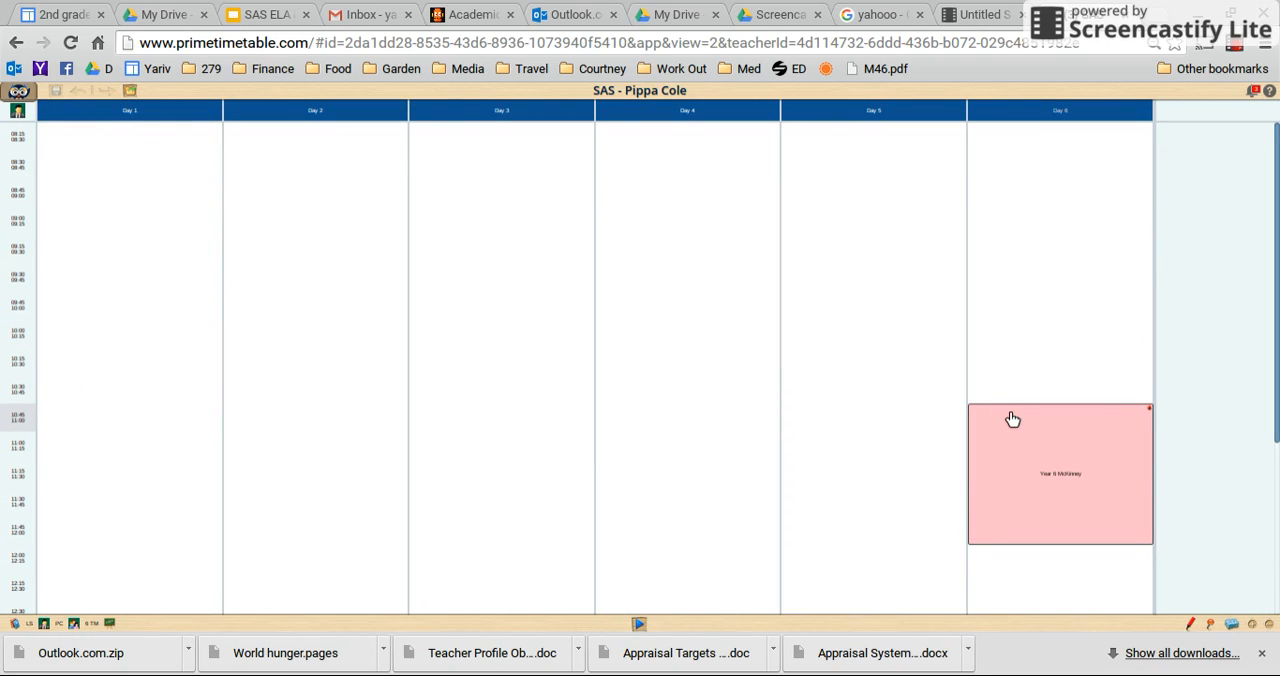
mouse_move(1038, 420)
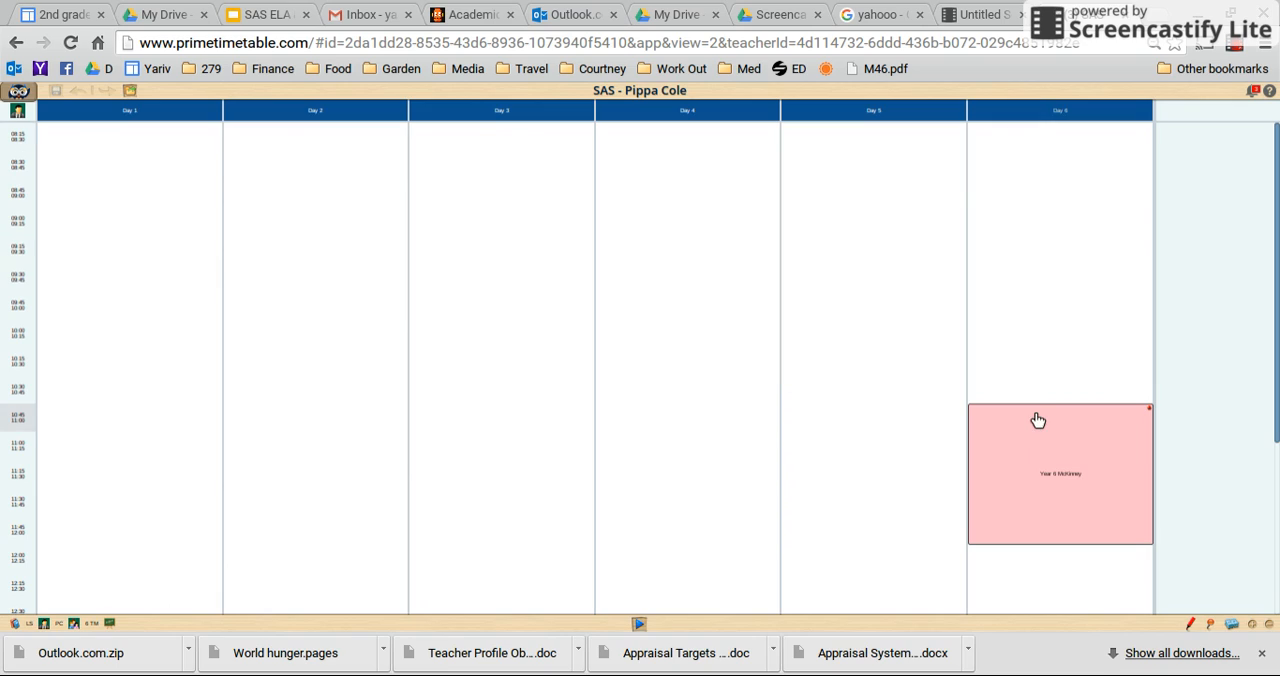
mouse_move(1032, 428)
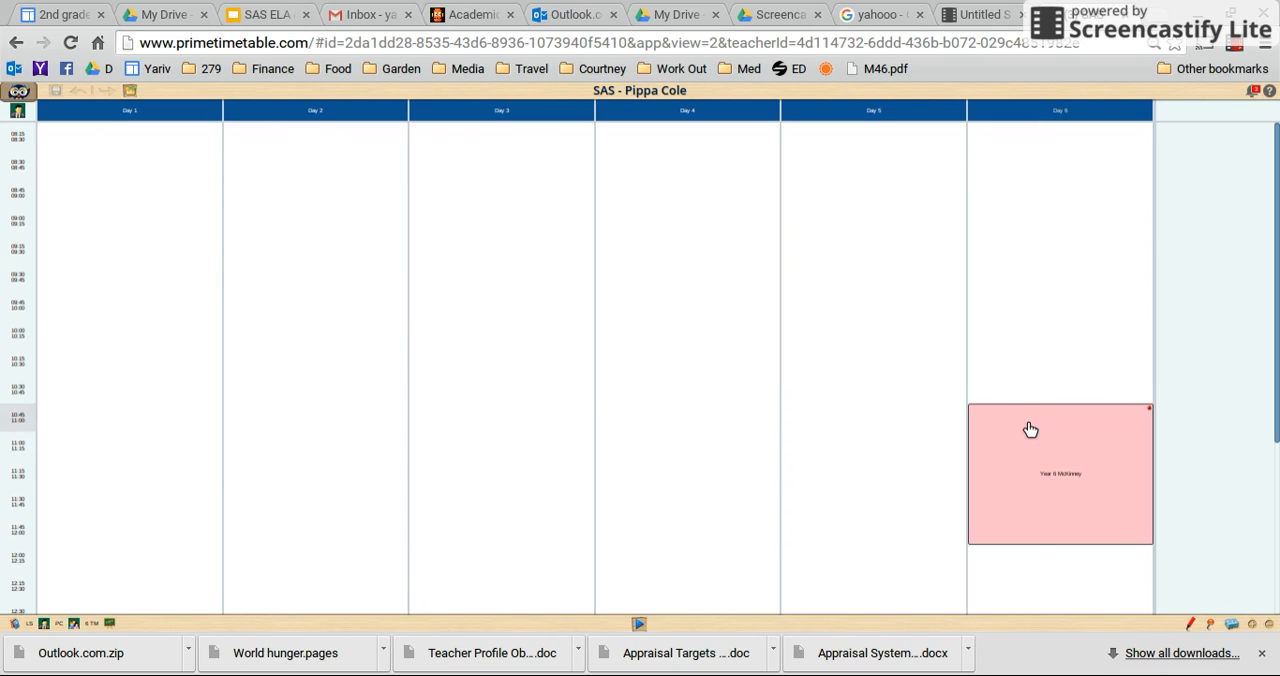
mouse_move(1032, 544)
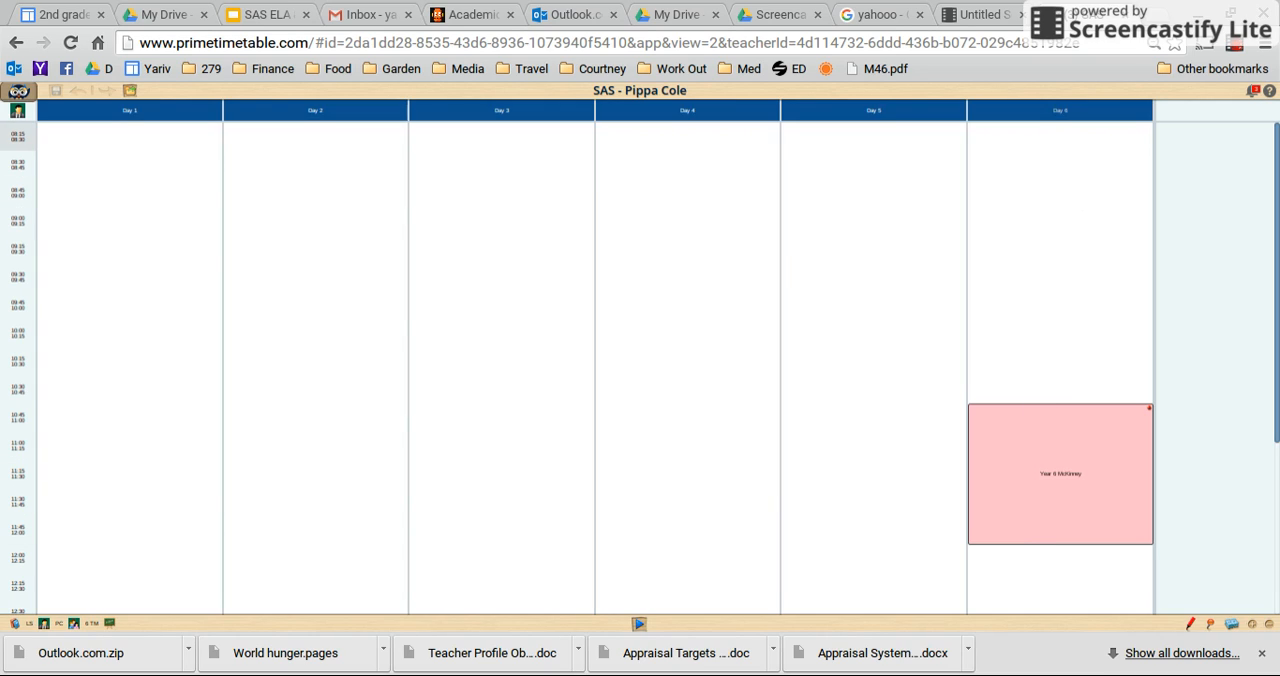
click(18, 112)
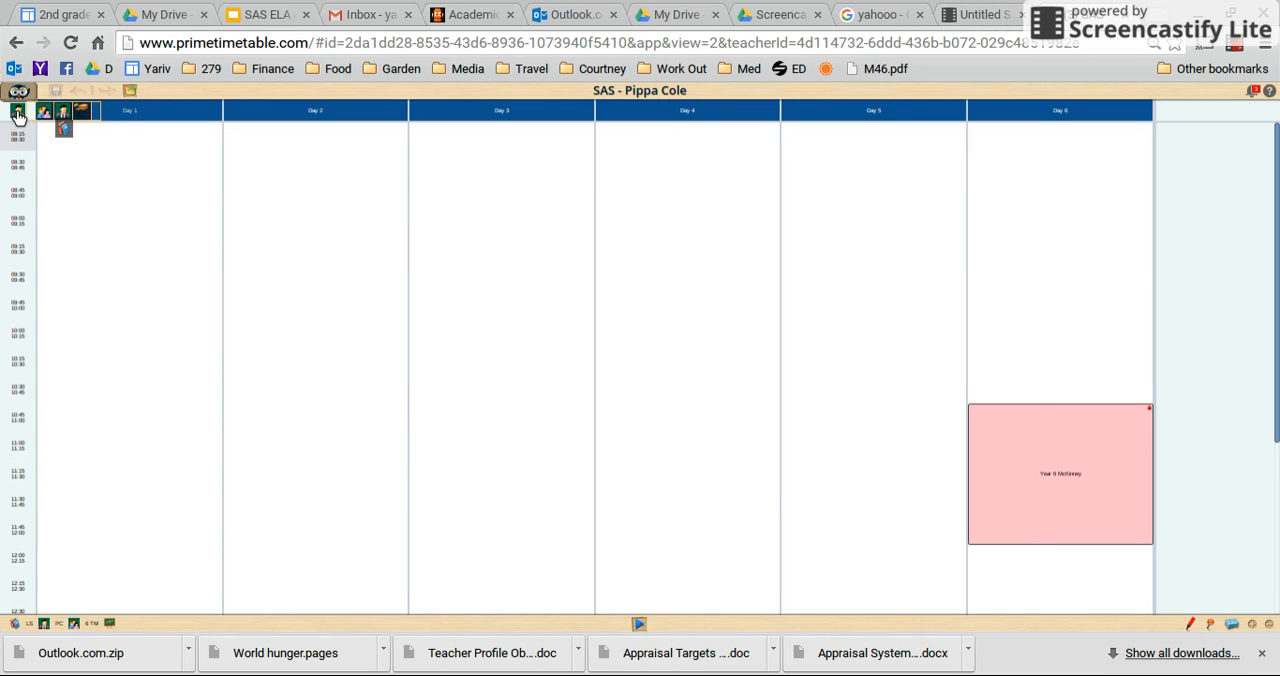
click(62, 112)
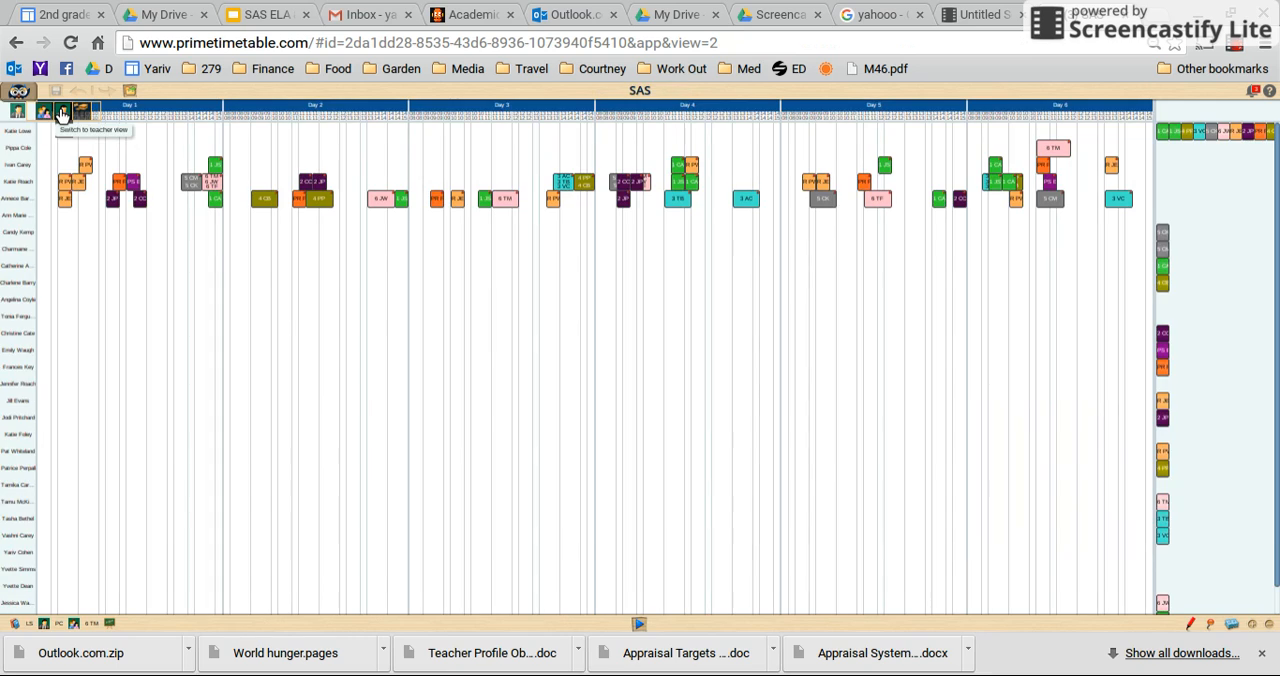
click(16, 164)
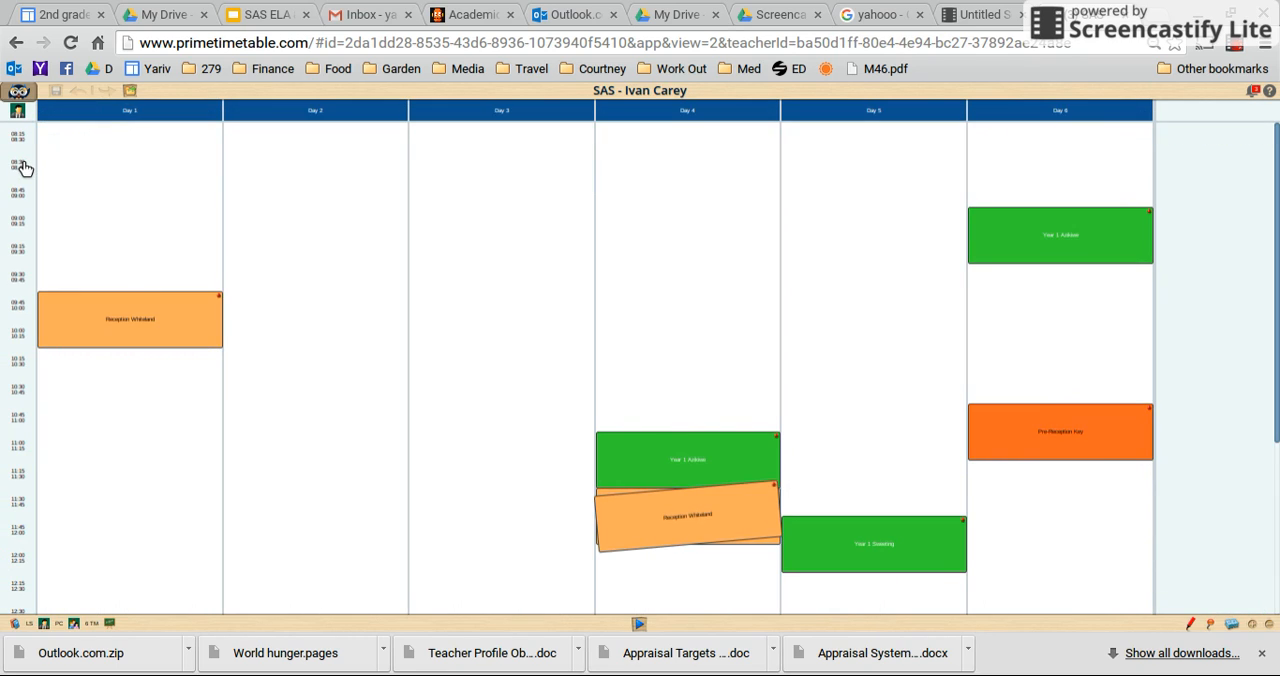
mouse_move(1050, 210)
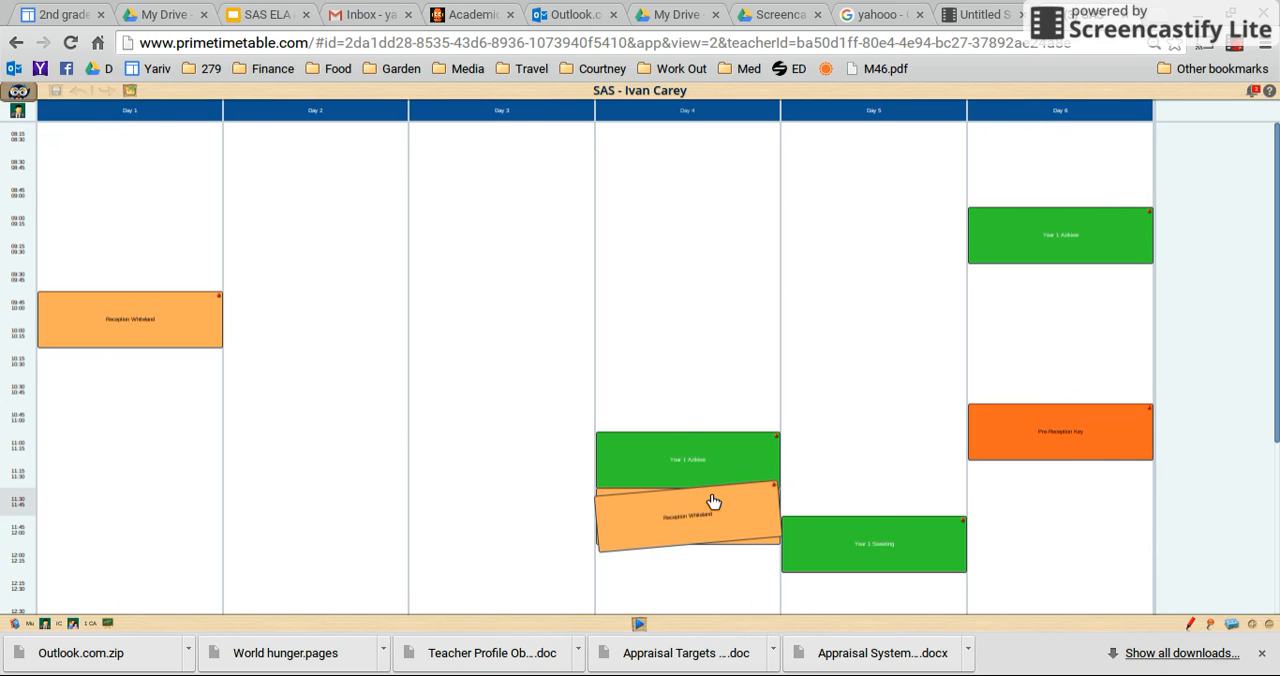
mouse_move(736, 504)
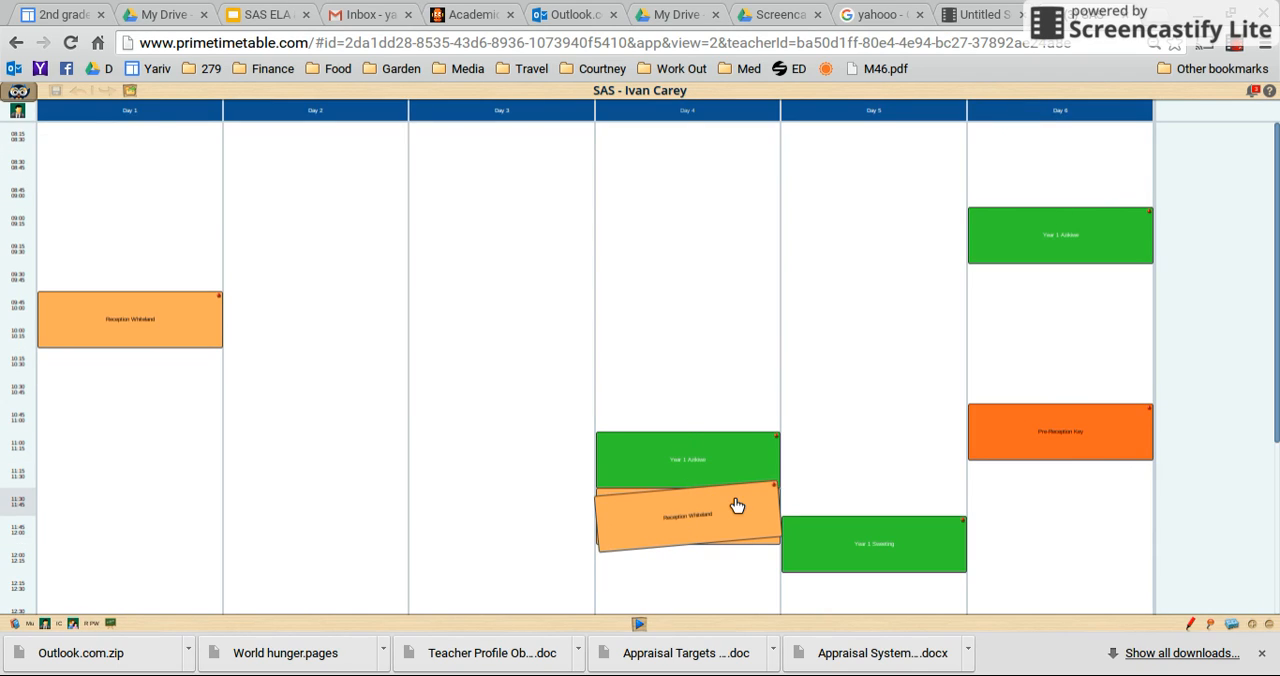
mouse_move(664, 536)
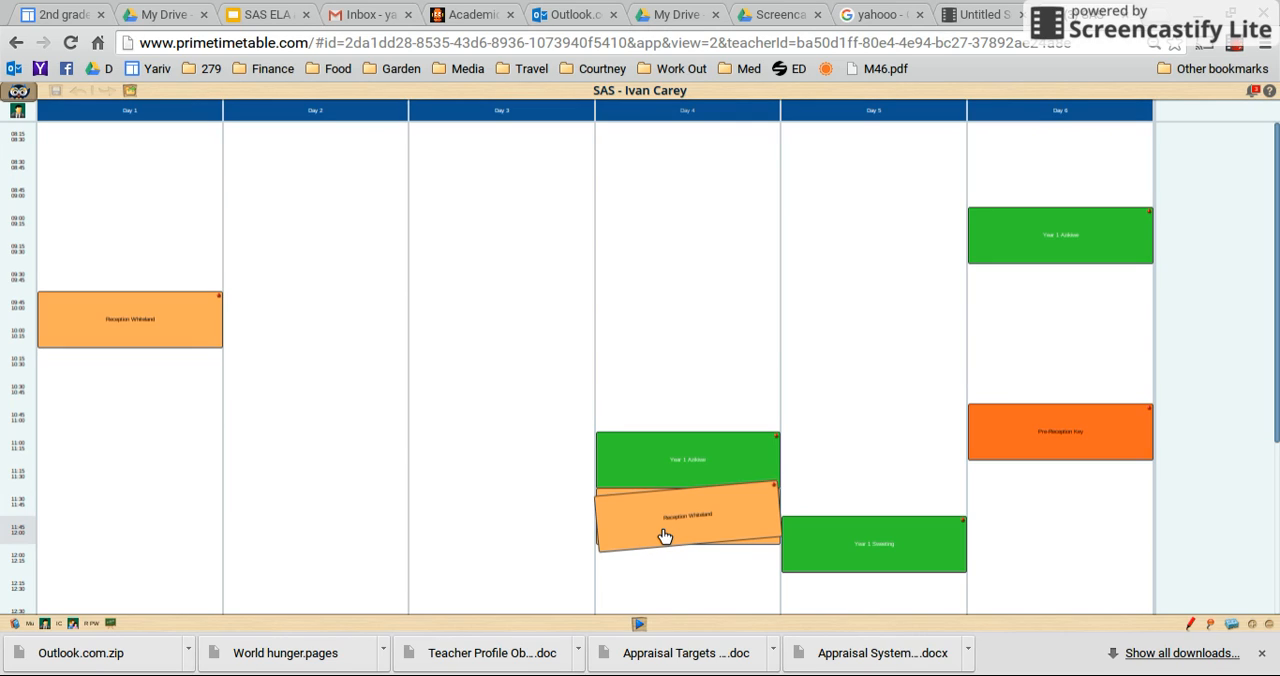
scroll(down, 3)
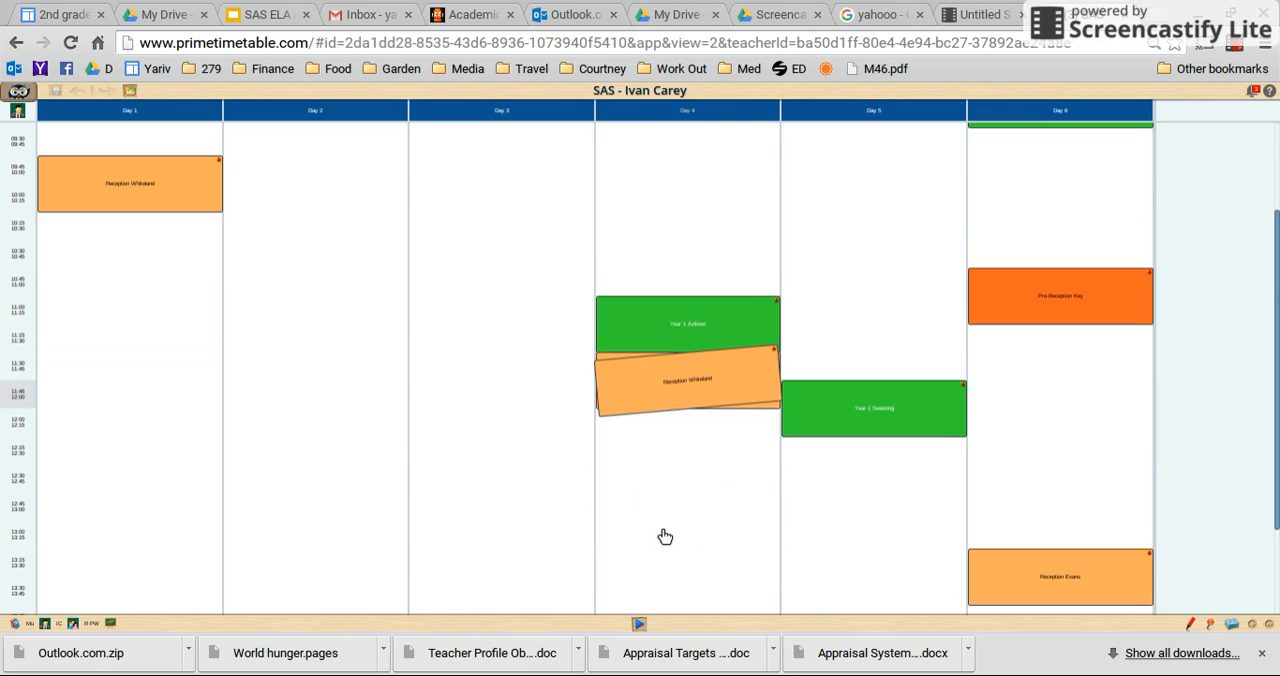
scroll(up, 3)
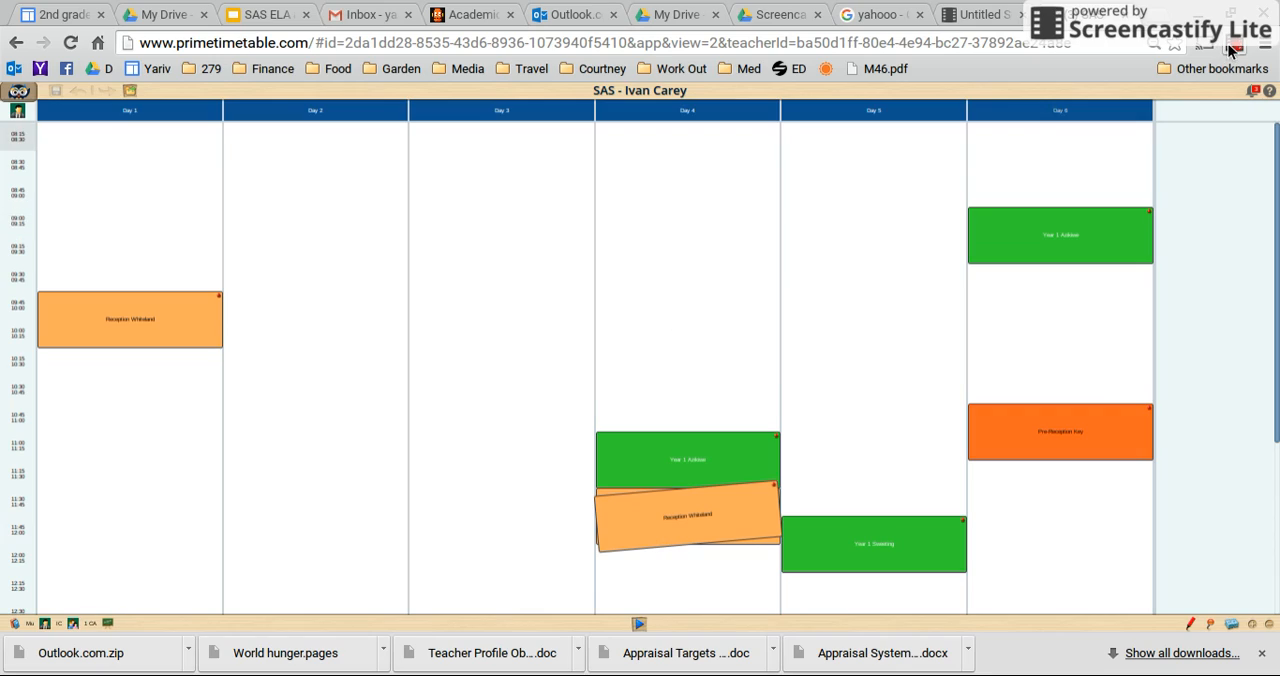
mouse_move(1164, 280)
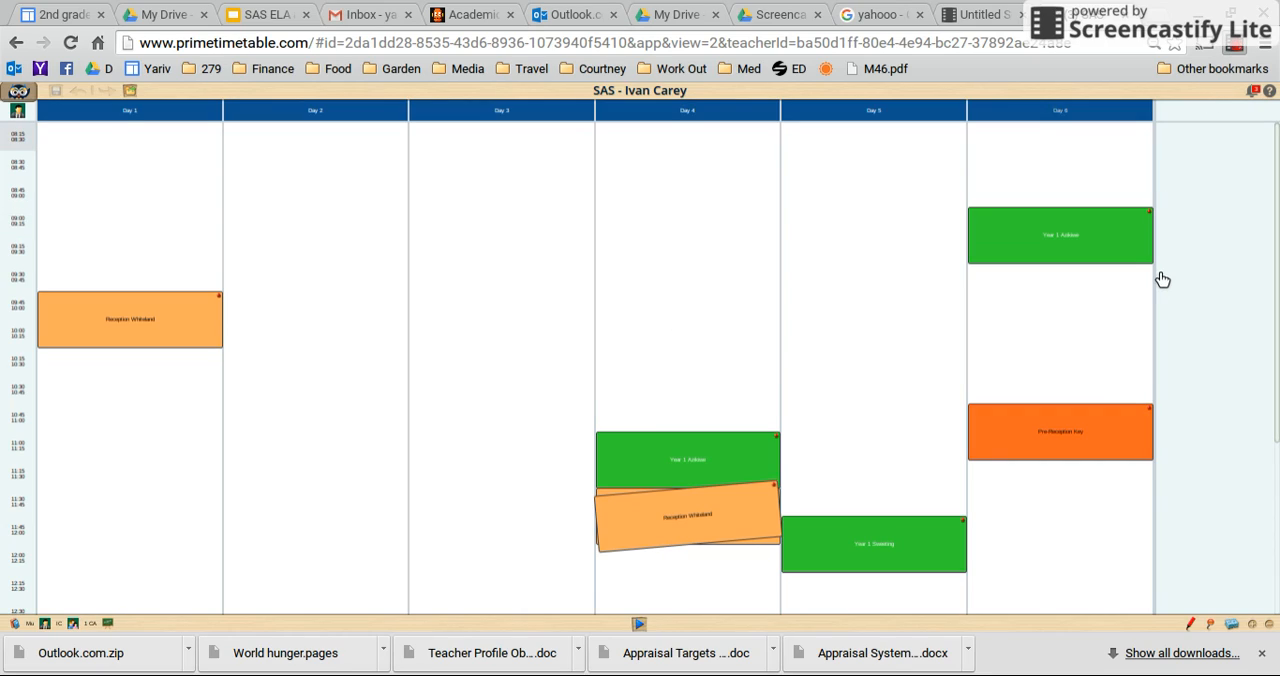